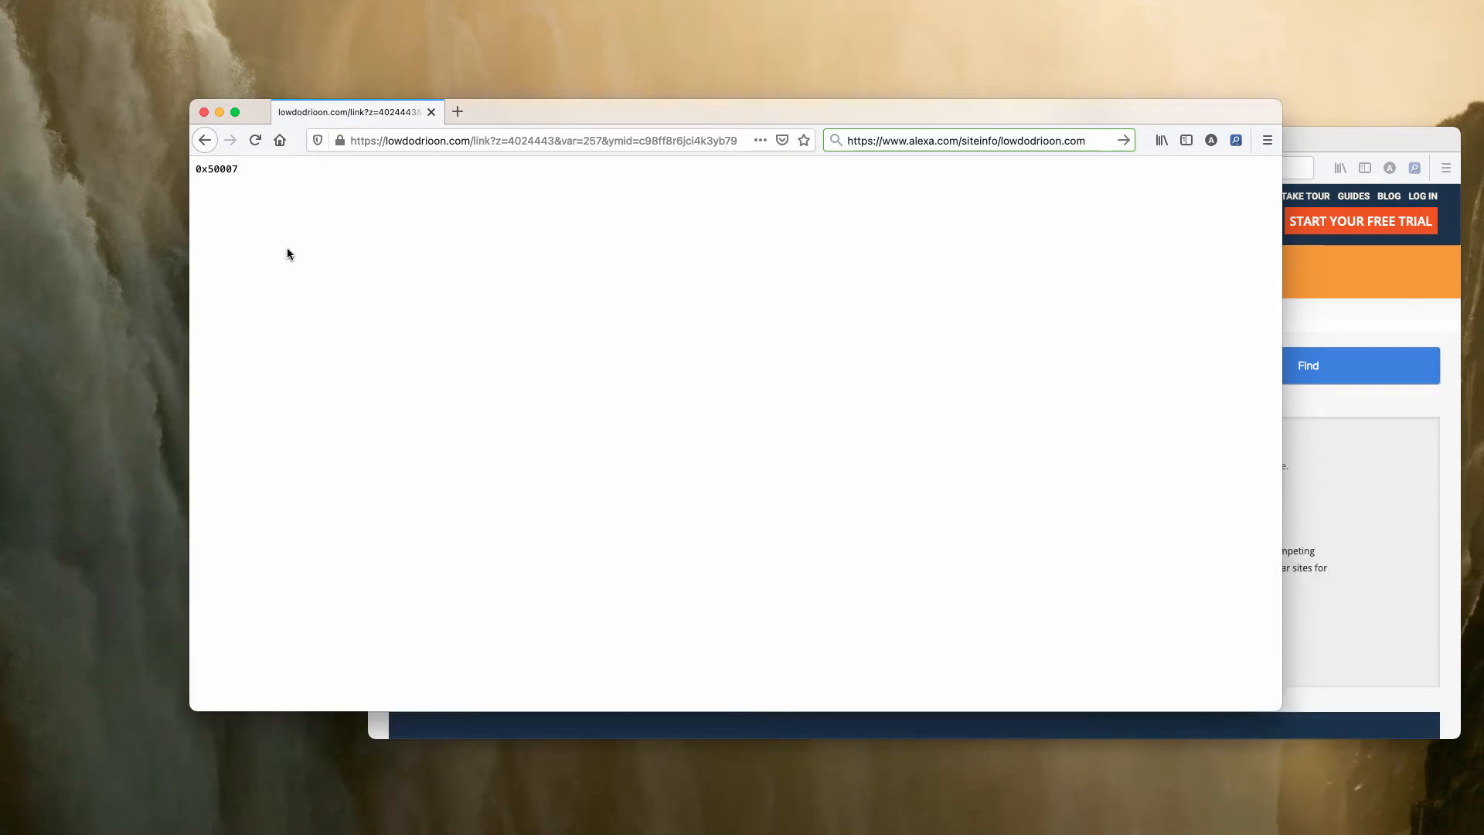
pyautogui.moveTo(475, 174)
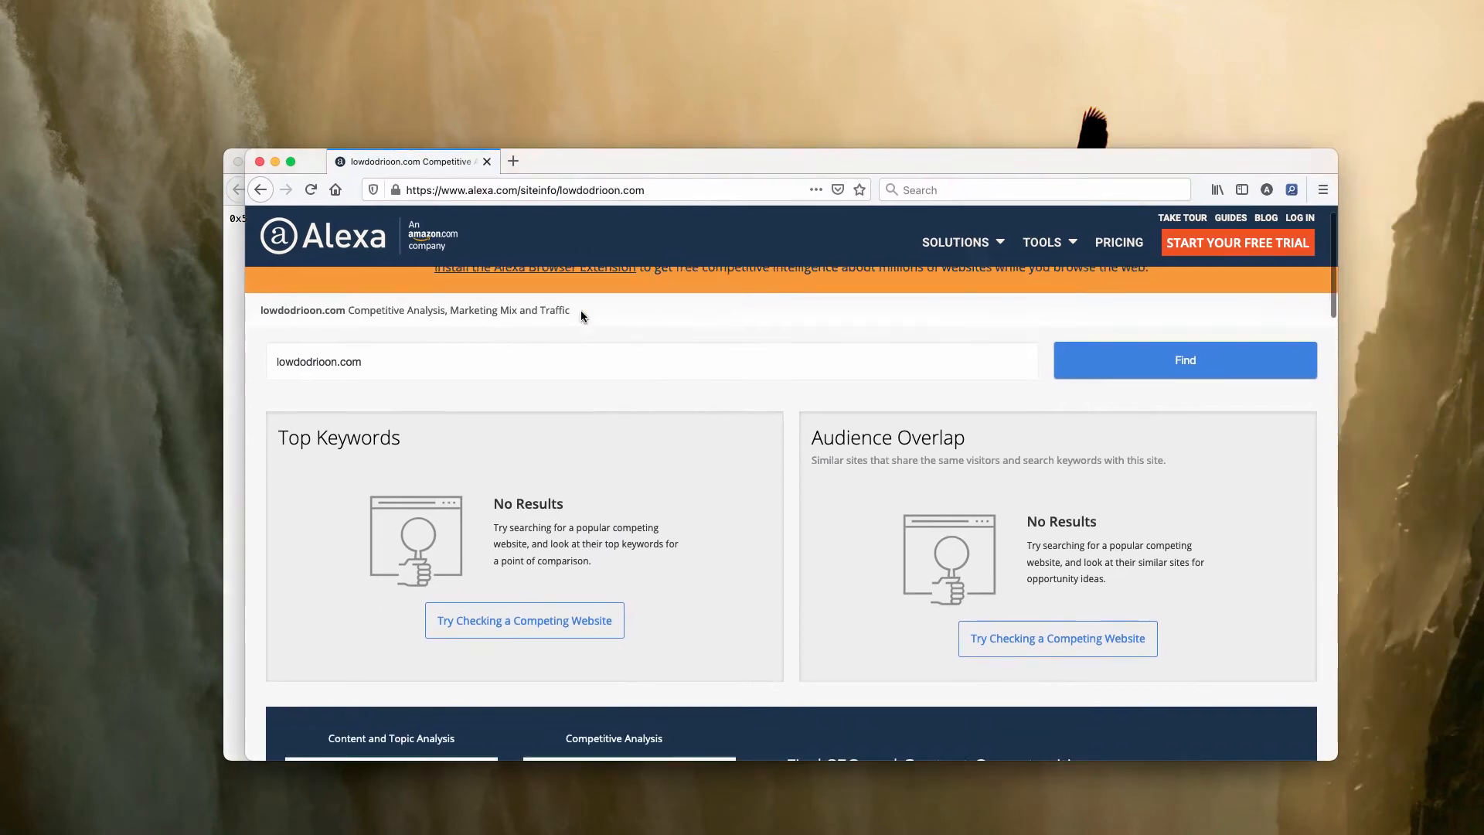
# Scroll the Alexa report for lowdodrioon.com down to its traffic rank and audience geography.
pyautogui.scroll(-3)
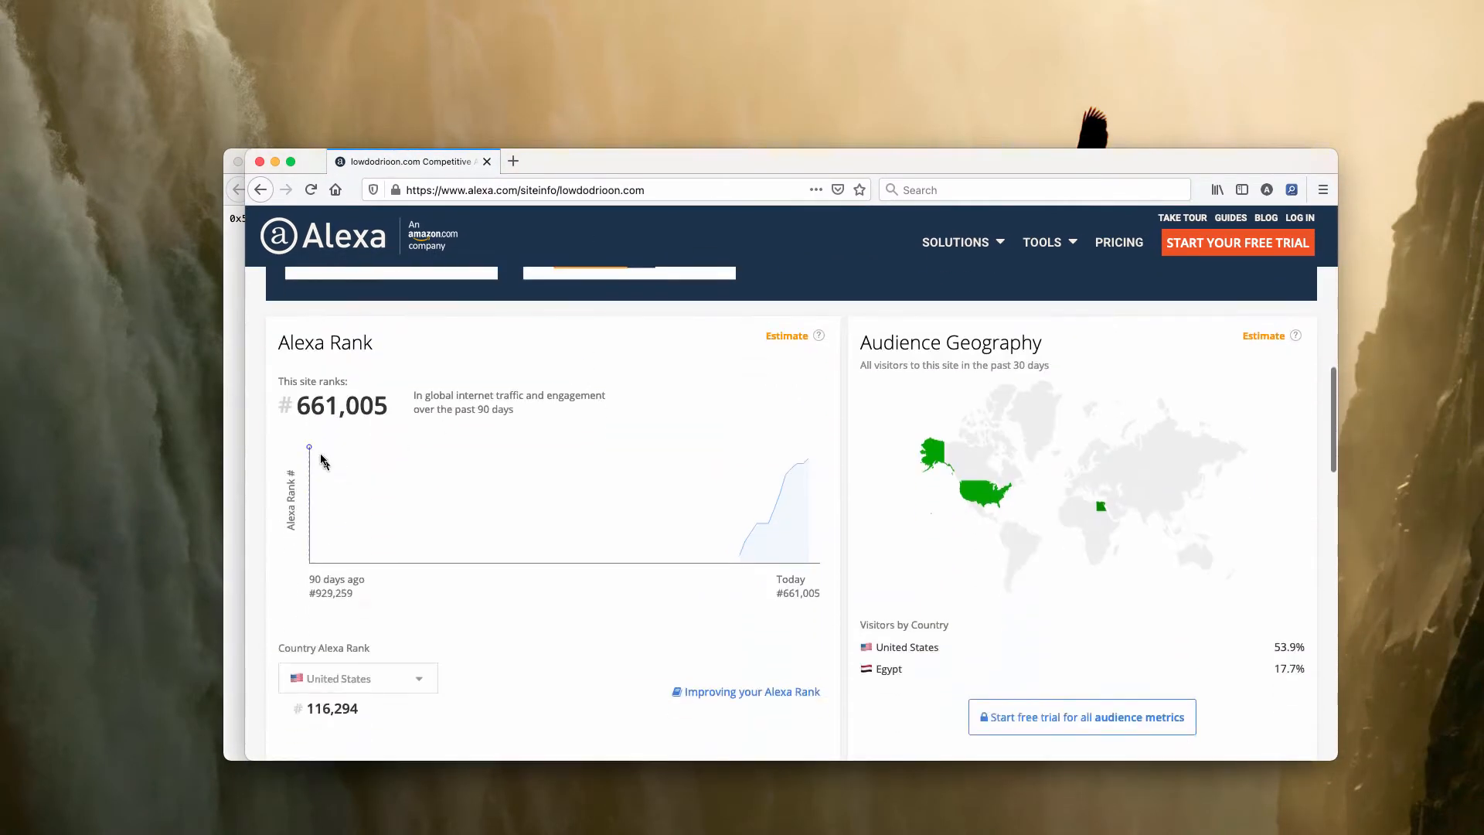
pyautogui.moveTo(394, 622)
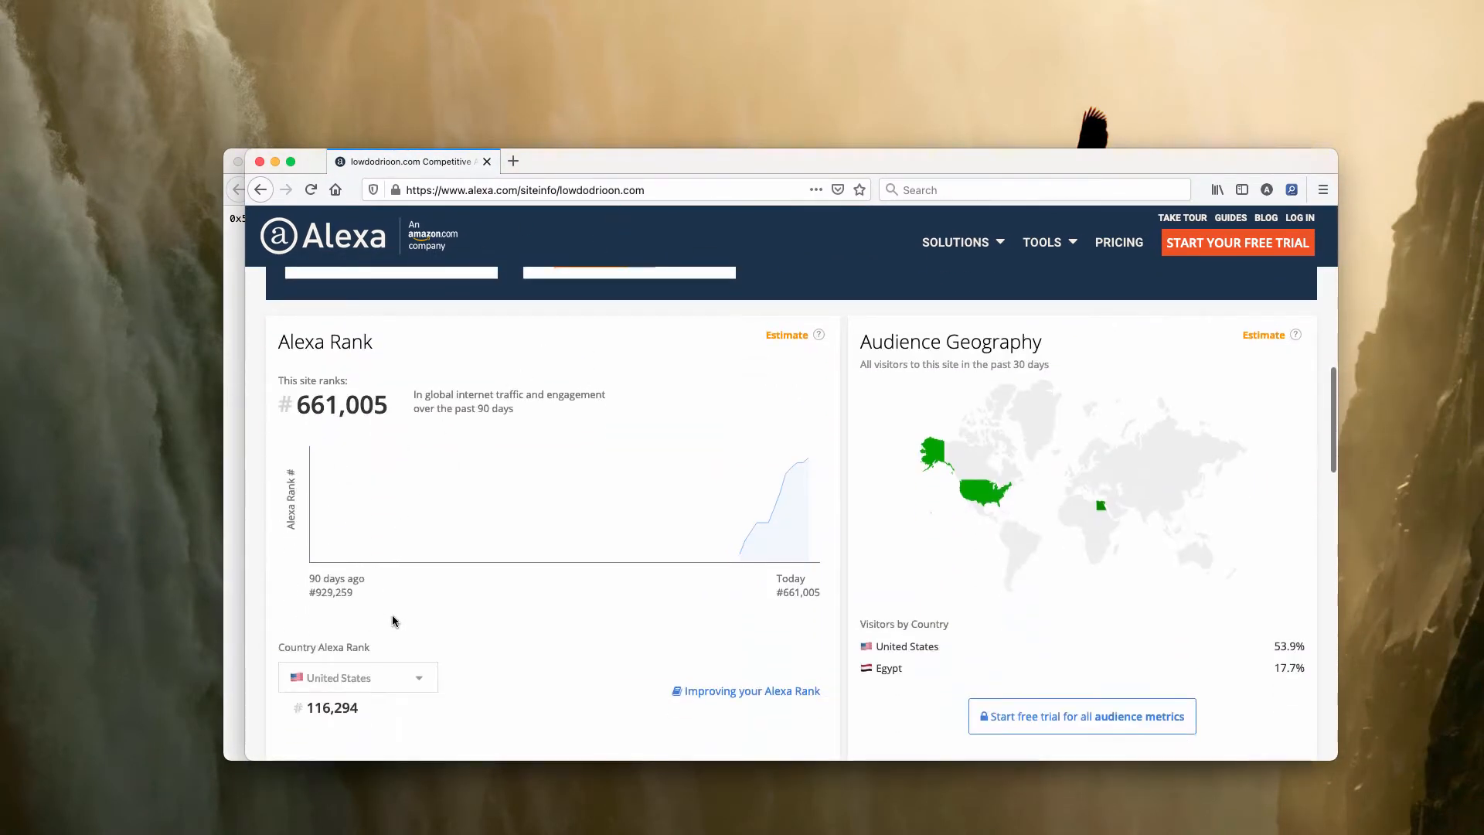
pyautogui.scroll(-3)
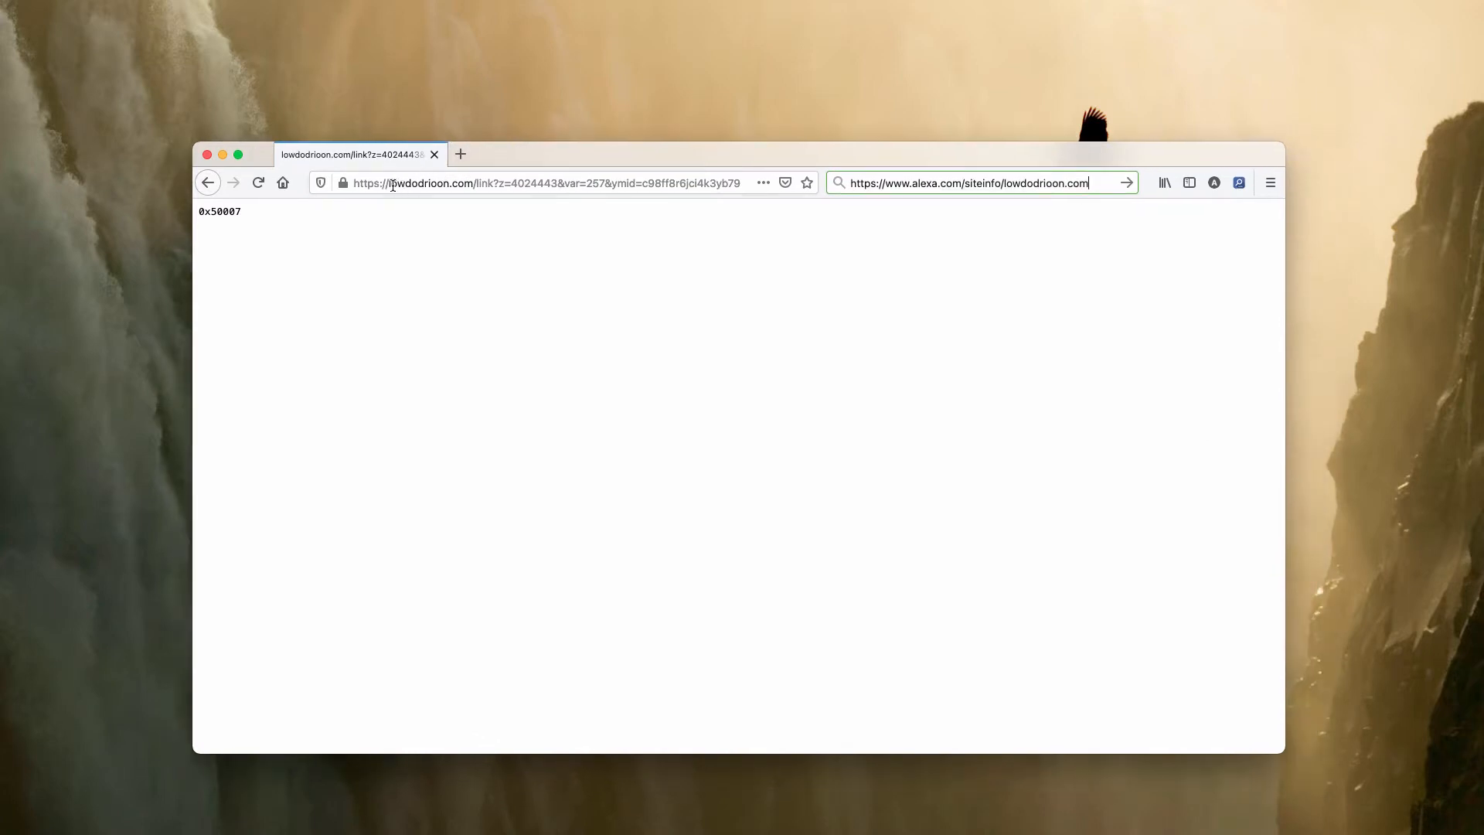
pyautogui.moveTo(388, 194)
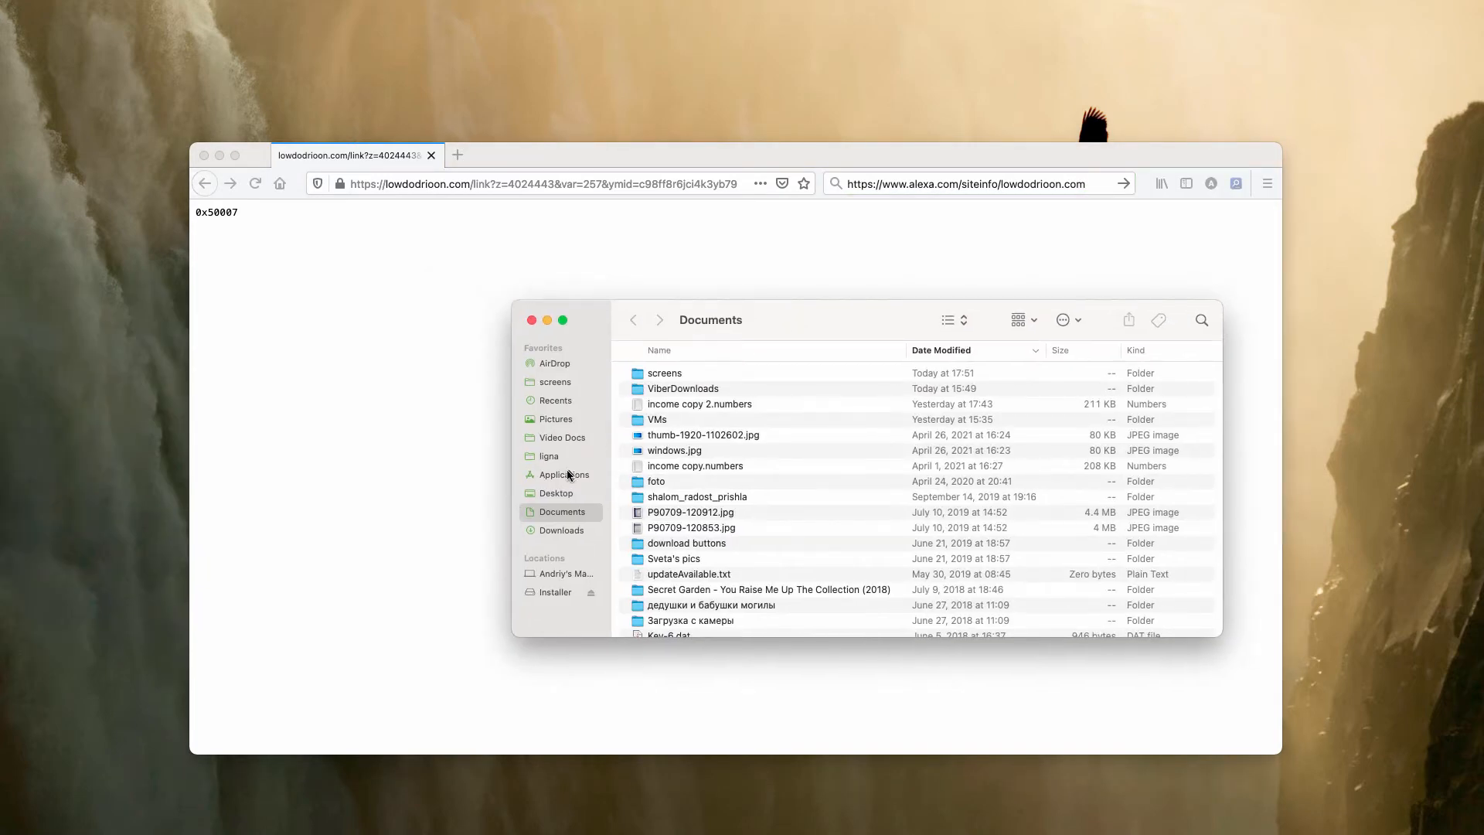
# Browse the Applications folder in Finder down to Combo Cleaner.app.
pyautogui.click(563, 474)
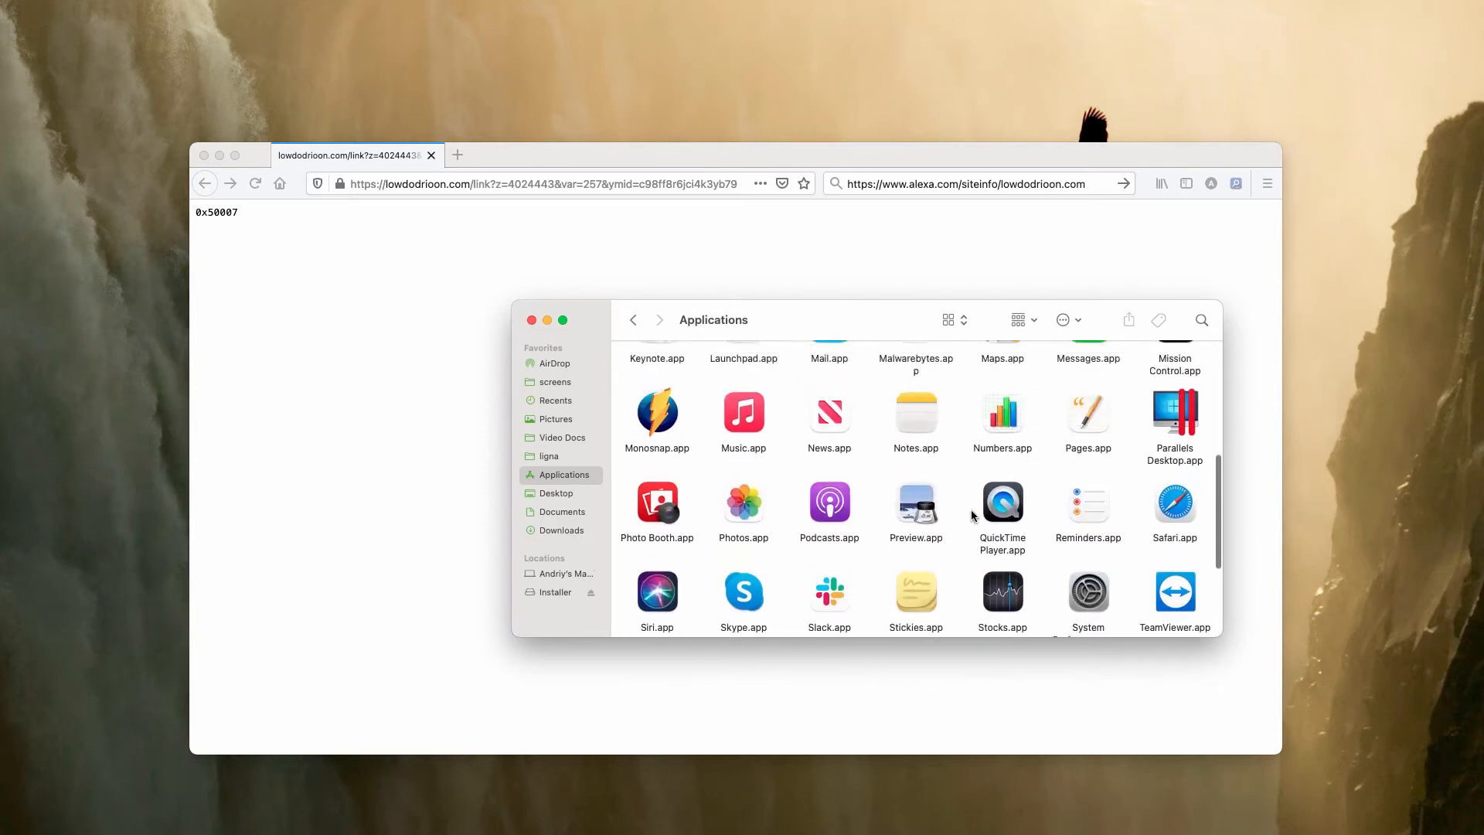
pyautogui.scroll(-3)
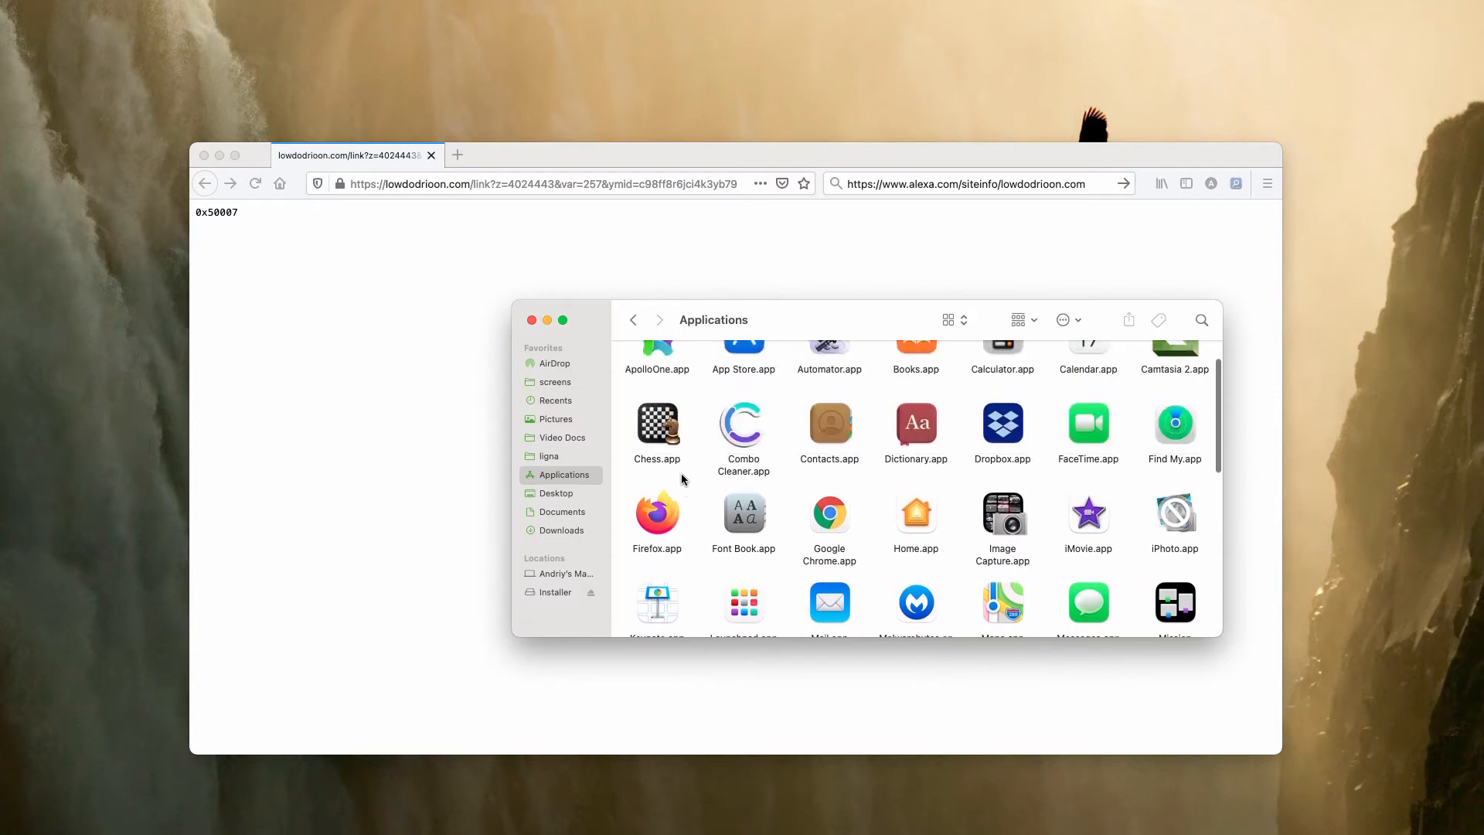
pyautogui.scroll(-3)
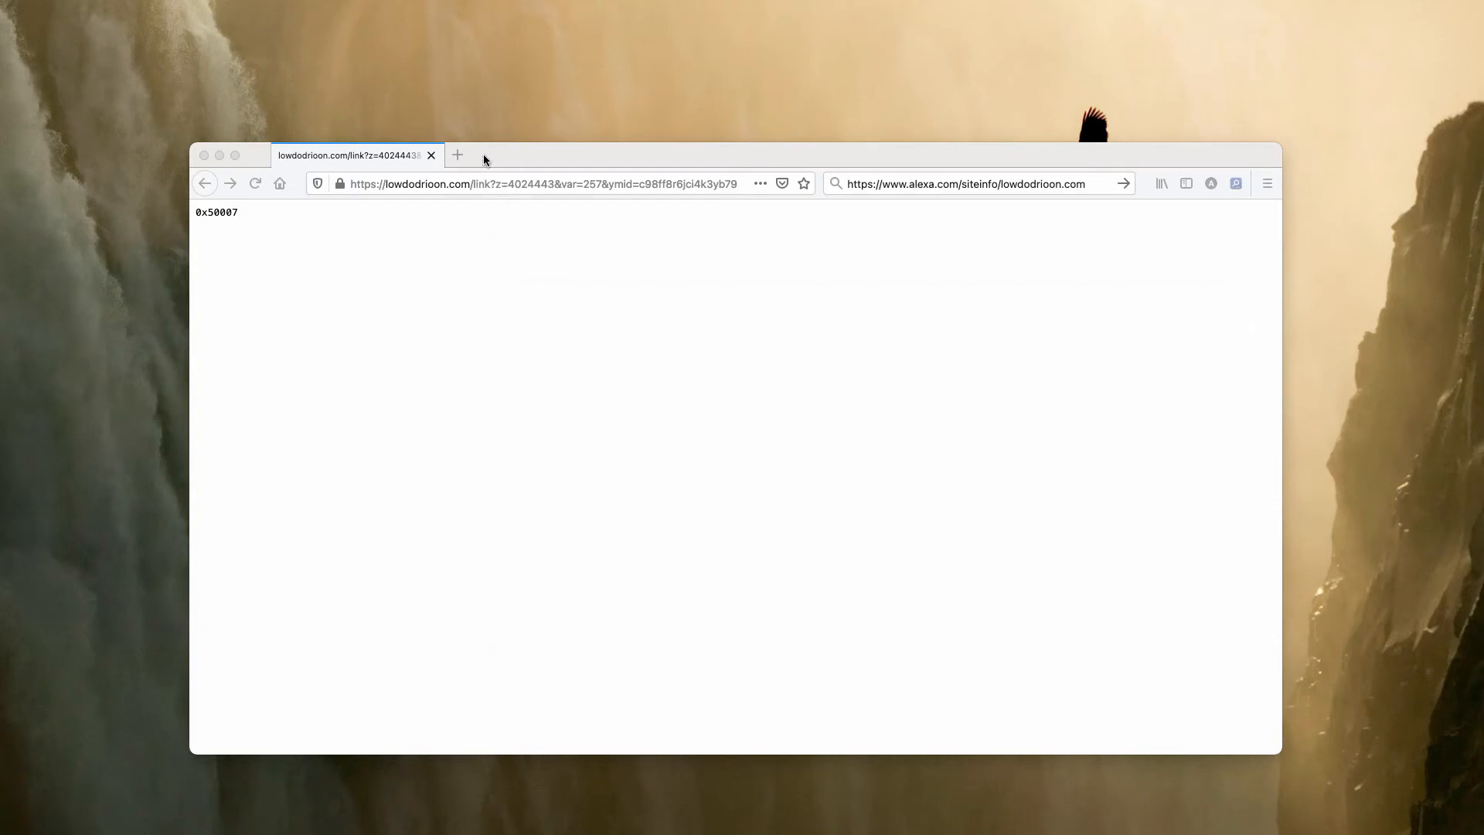
pyautogui.click(458, 154)
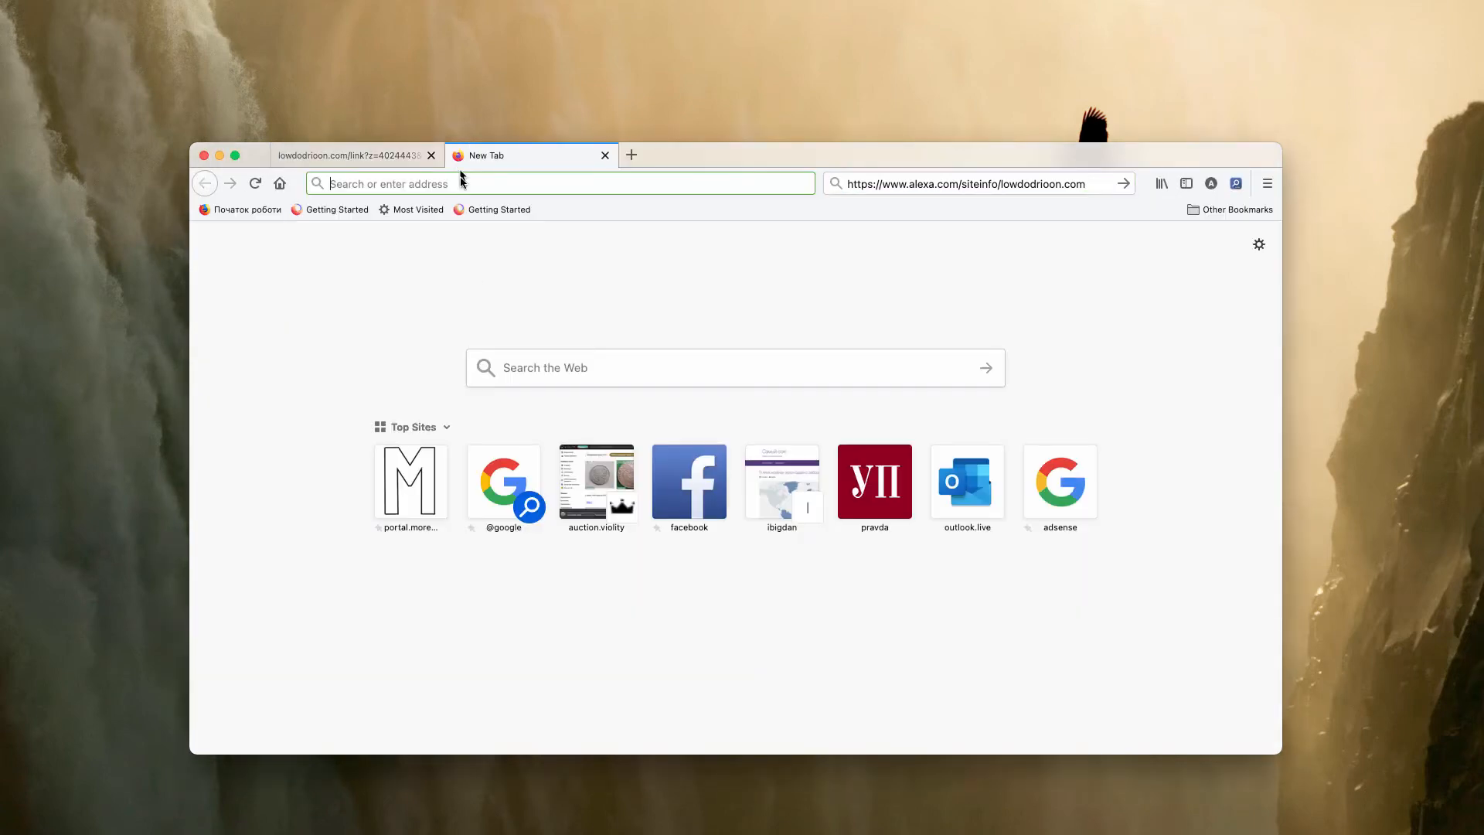
pyautogui.write('https://www.combocleaner.com')
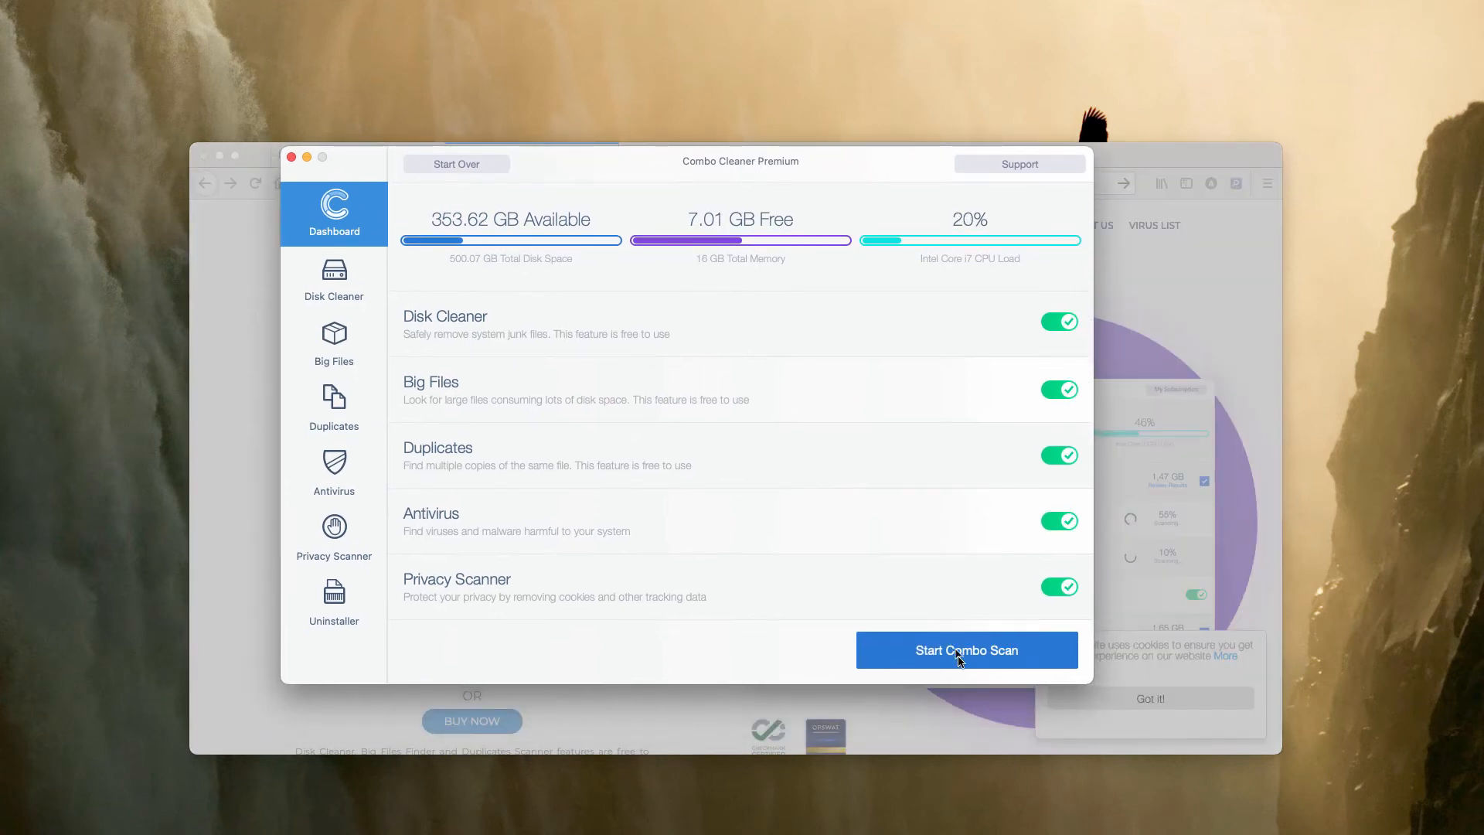
# Run the full Combo Scan with all five modules and confirm closing the two Firefox tabs.
pyautogui.click(966, 650)
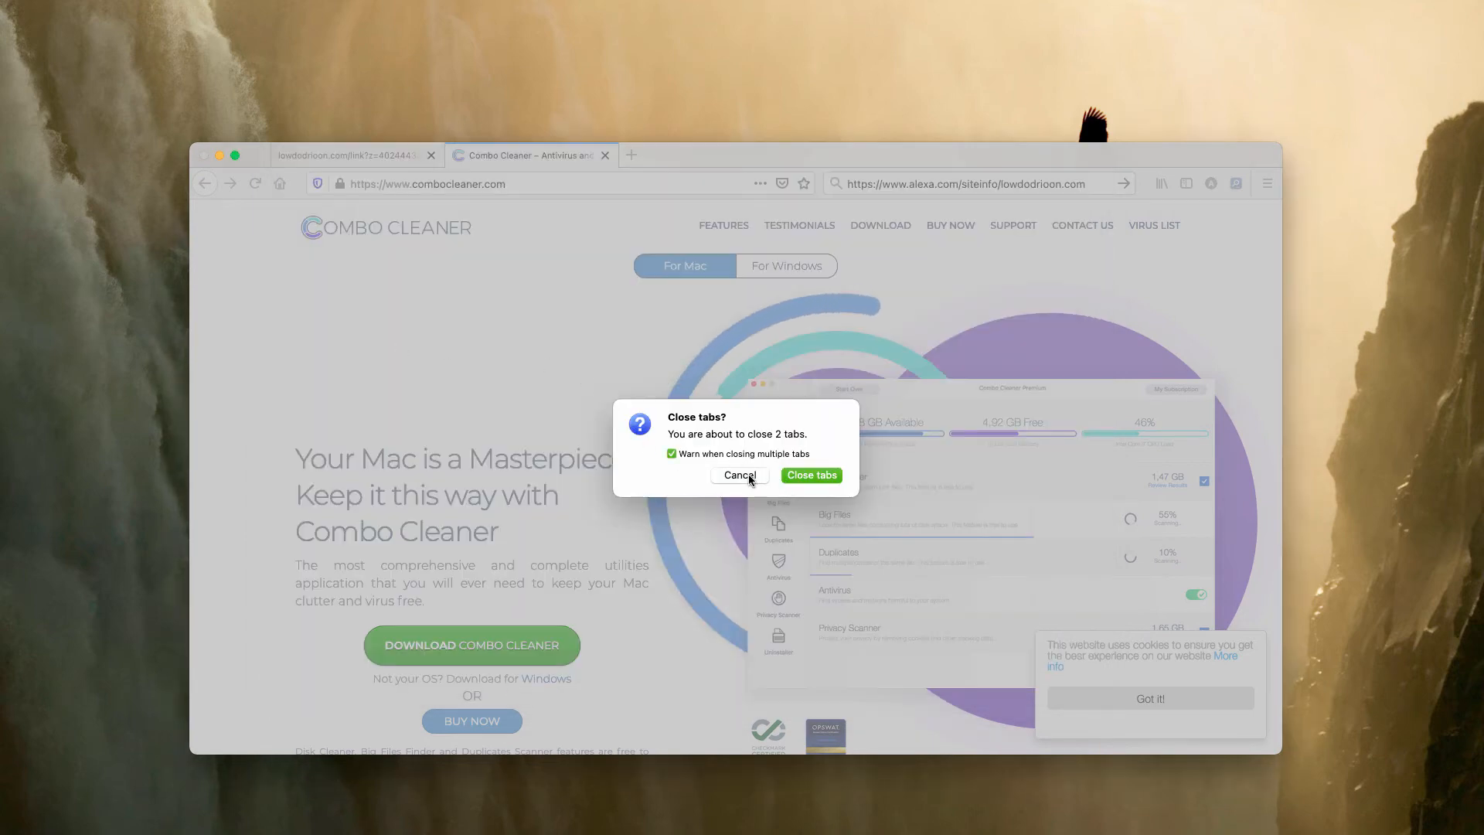
pyautogui.click(739, 475)
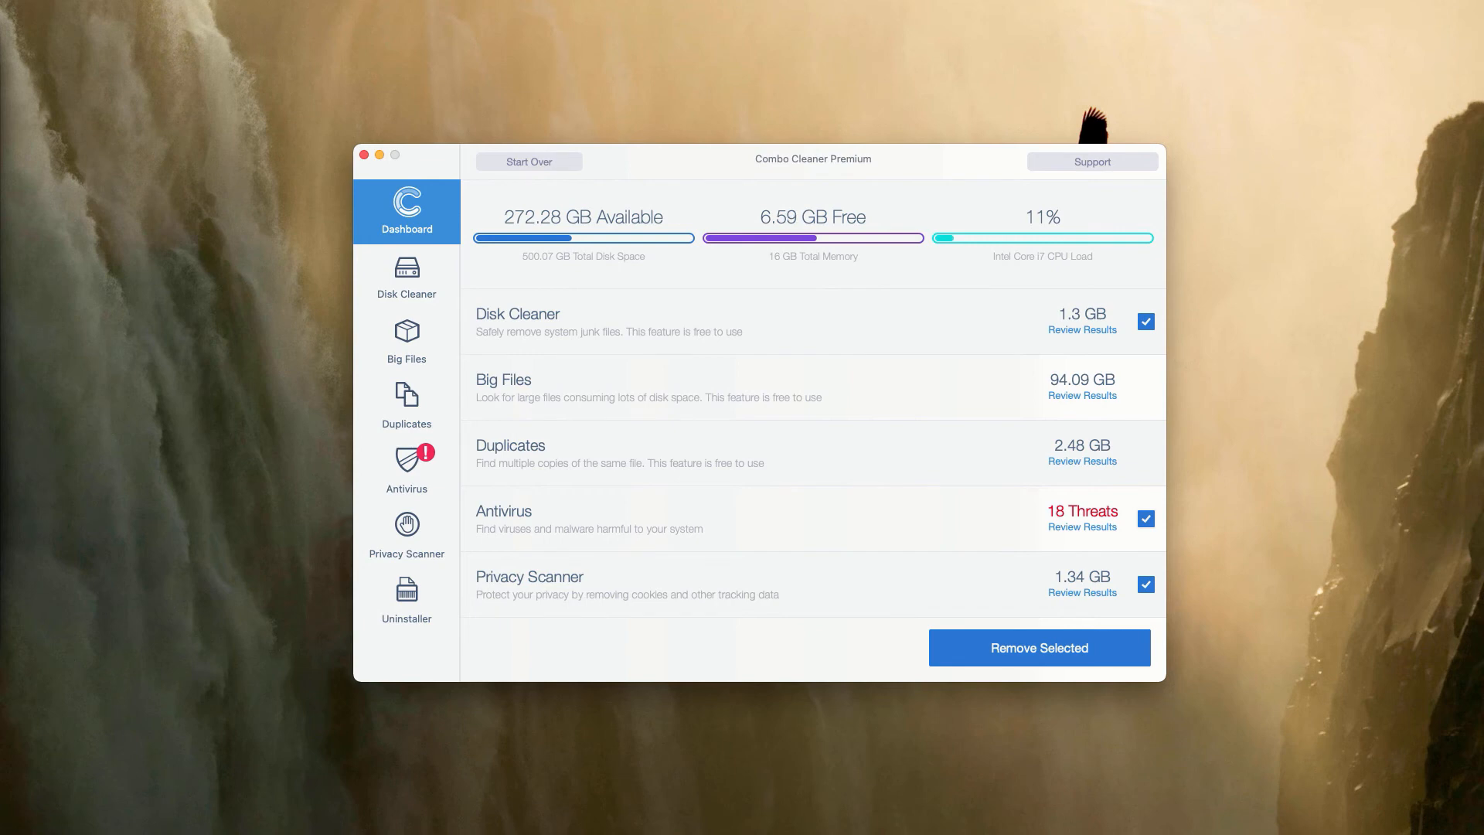
pyautogui.moveTo(1009, 500)
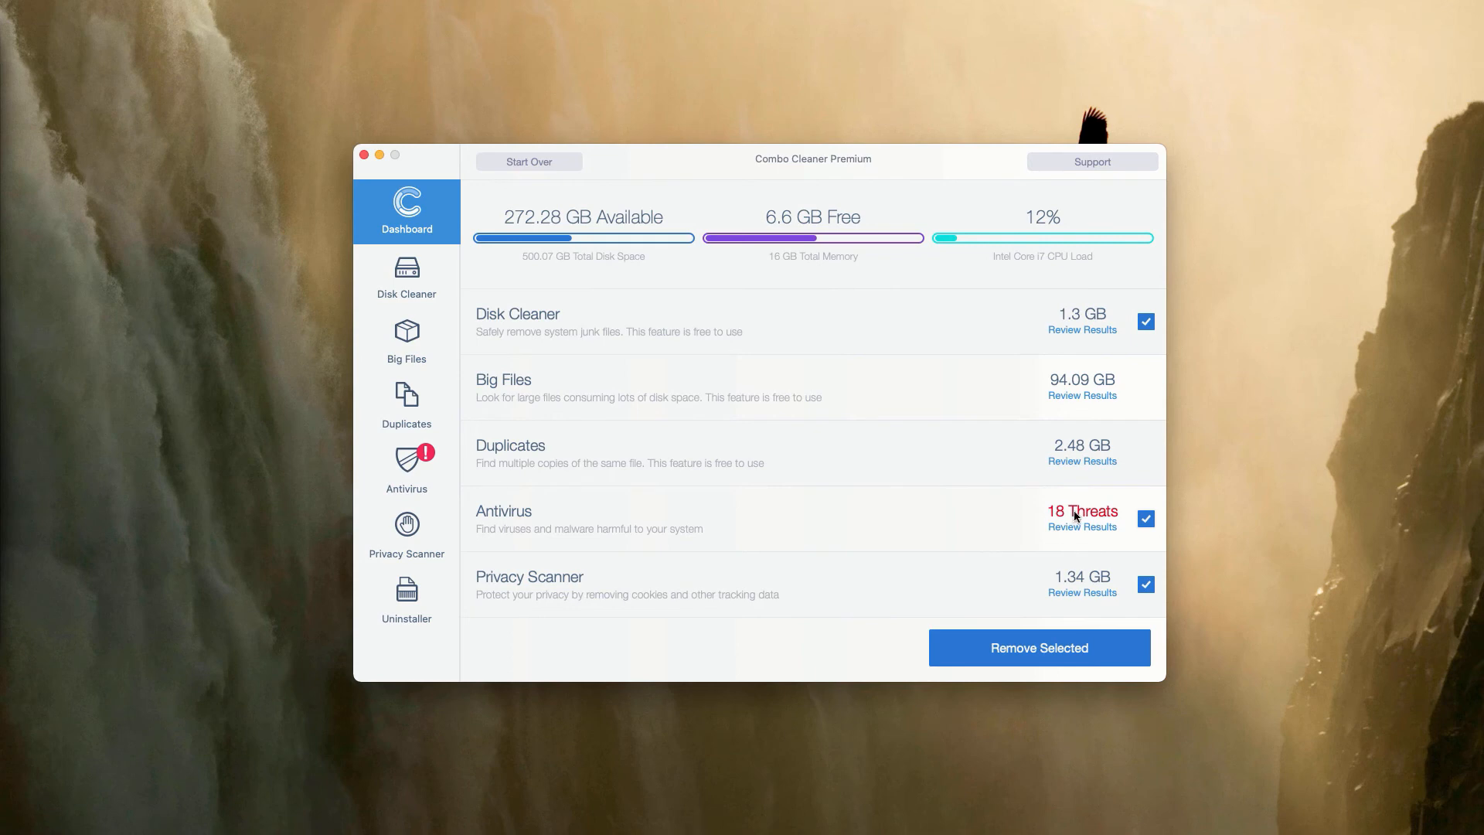
pyautogui.moveTo(723, 530)
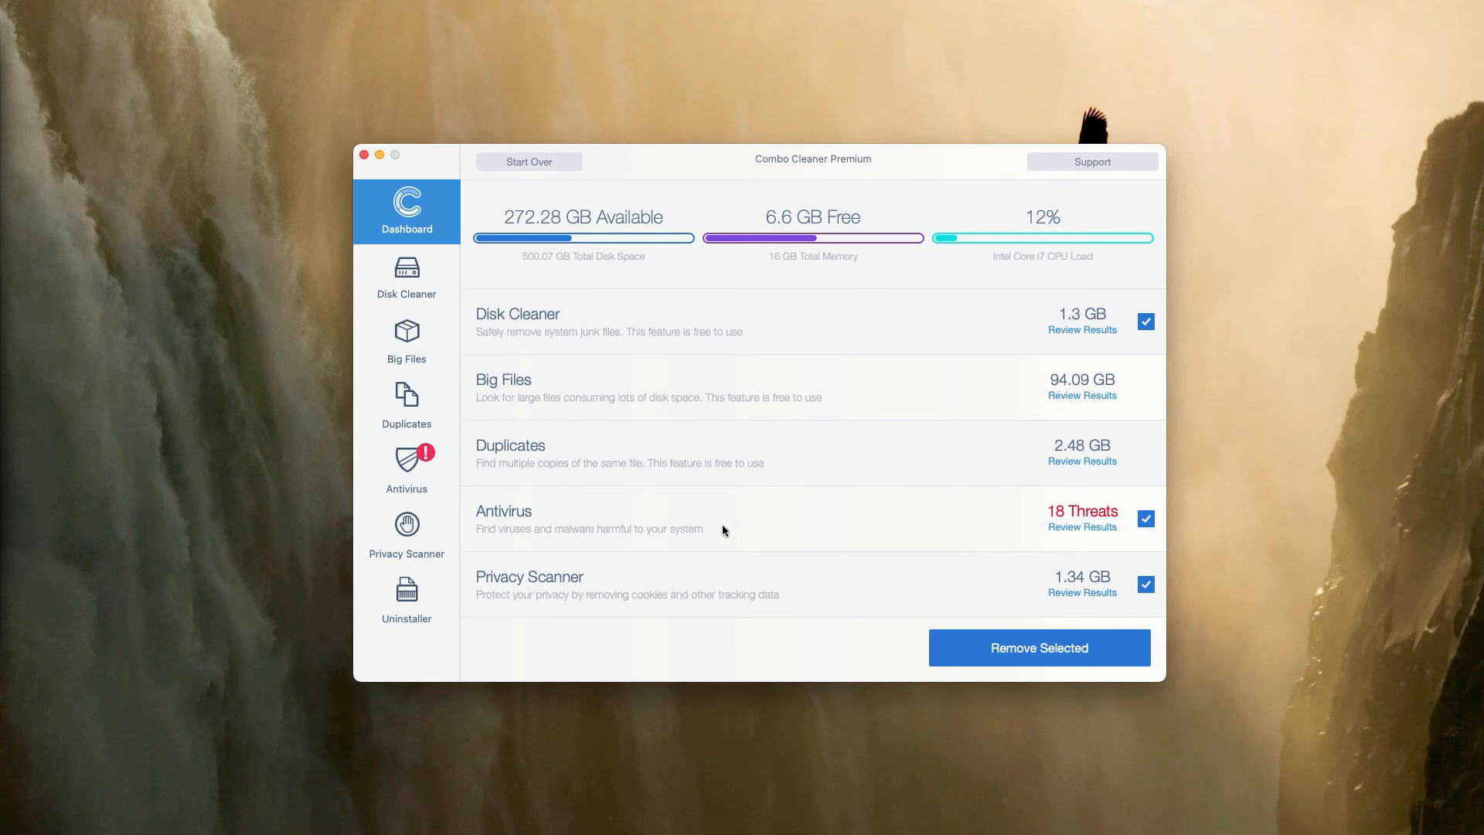
pyautogui.moveTo(1091, 541)
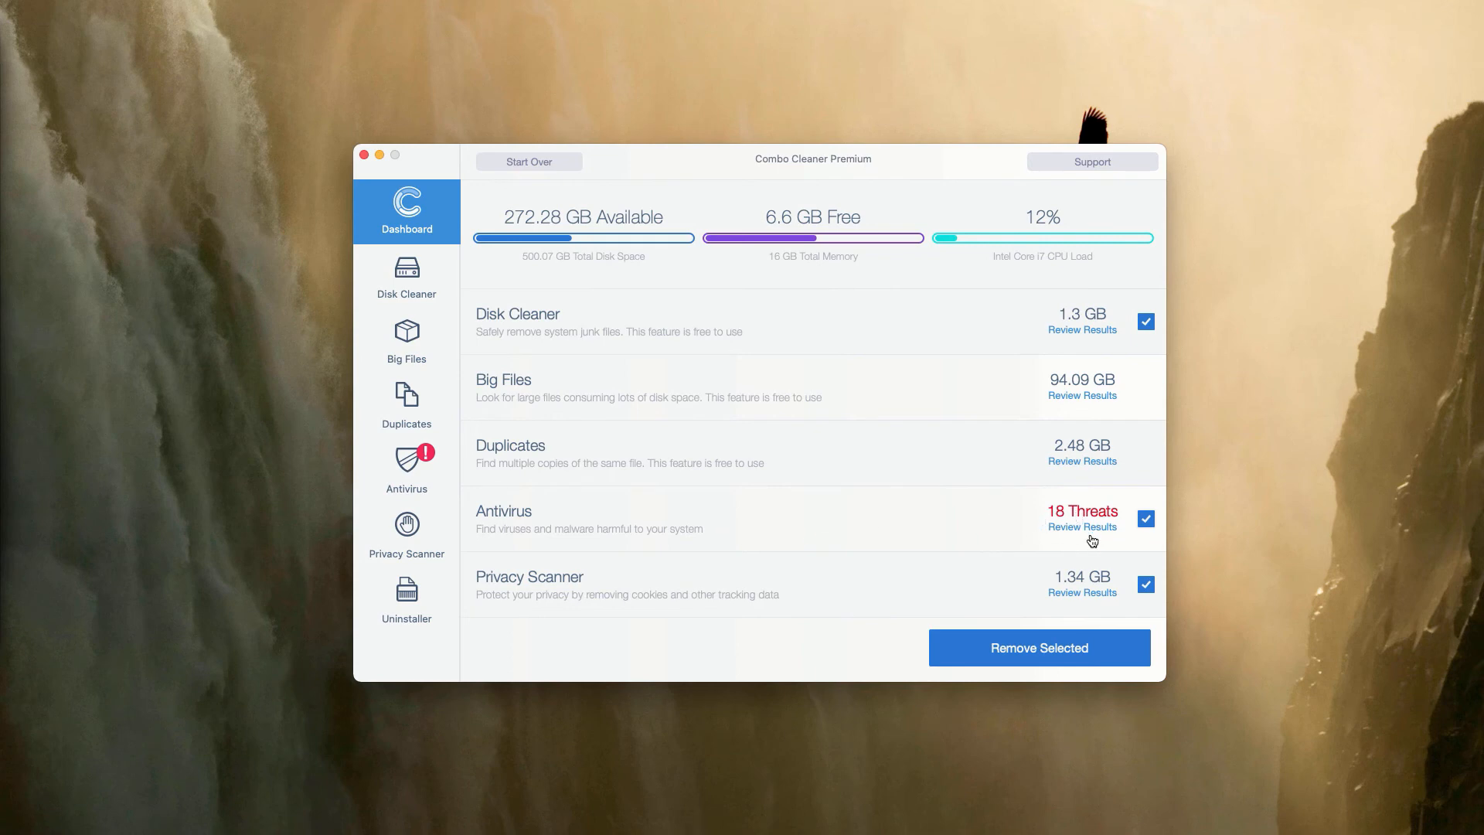
# Review the antivirus results and scroll through the 18 detected adware threats.
pyautogui.click(1082, 526)
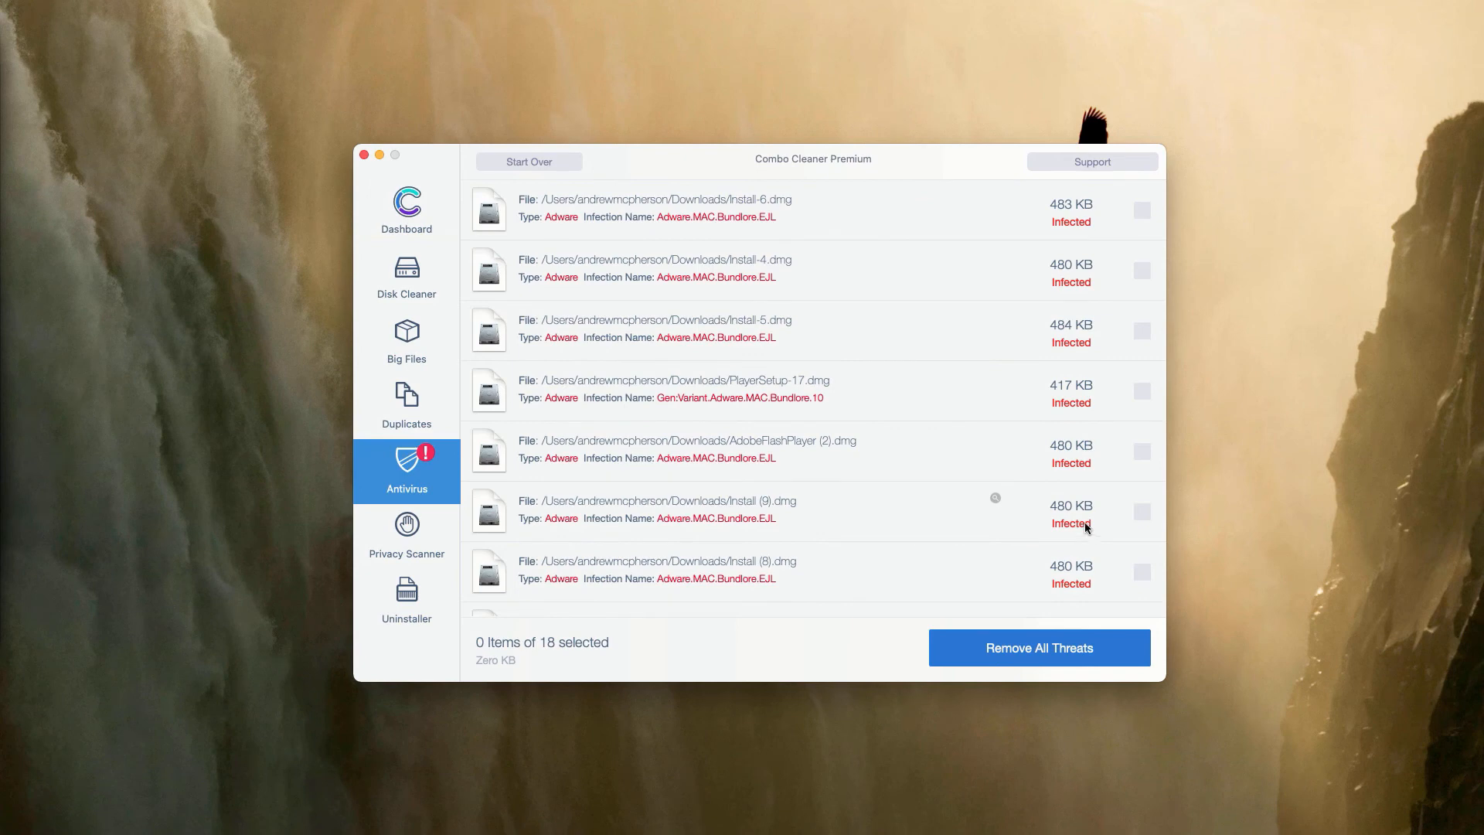
pyautogui.scroll(-3)
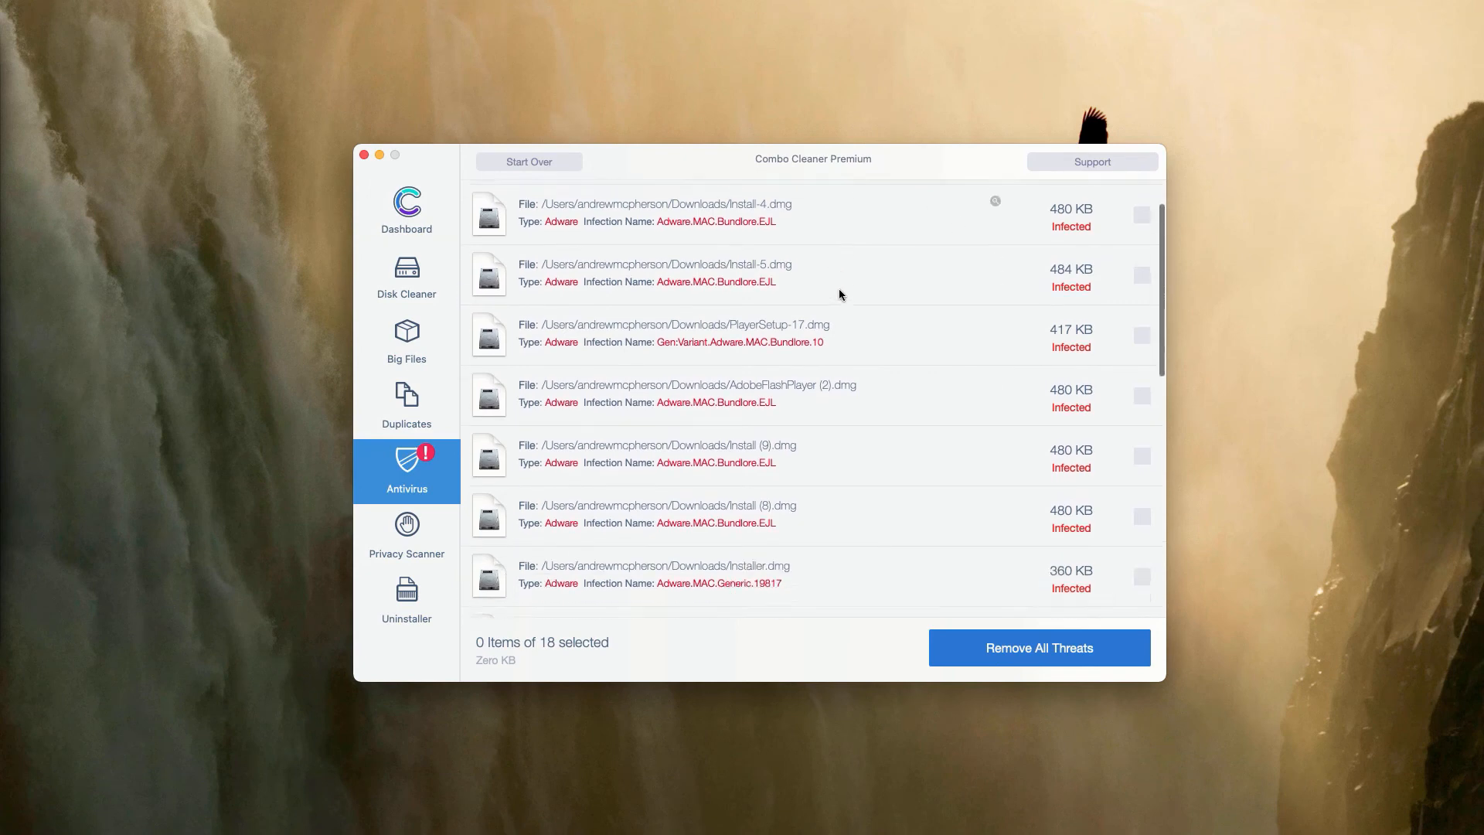
pyautogui.scroll(-3)
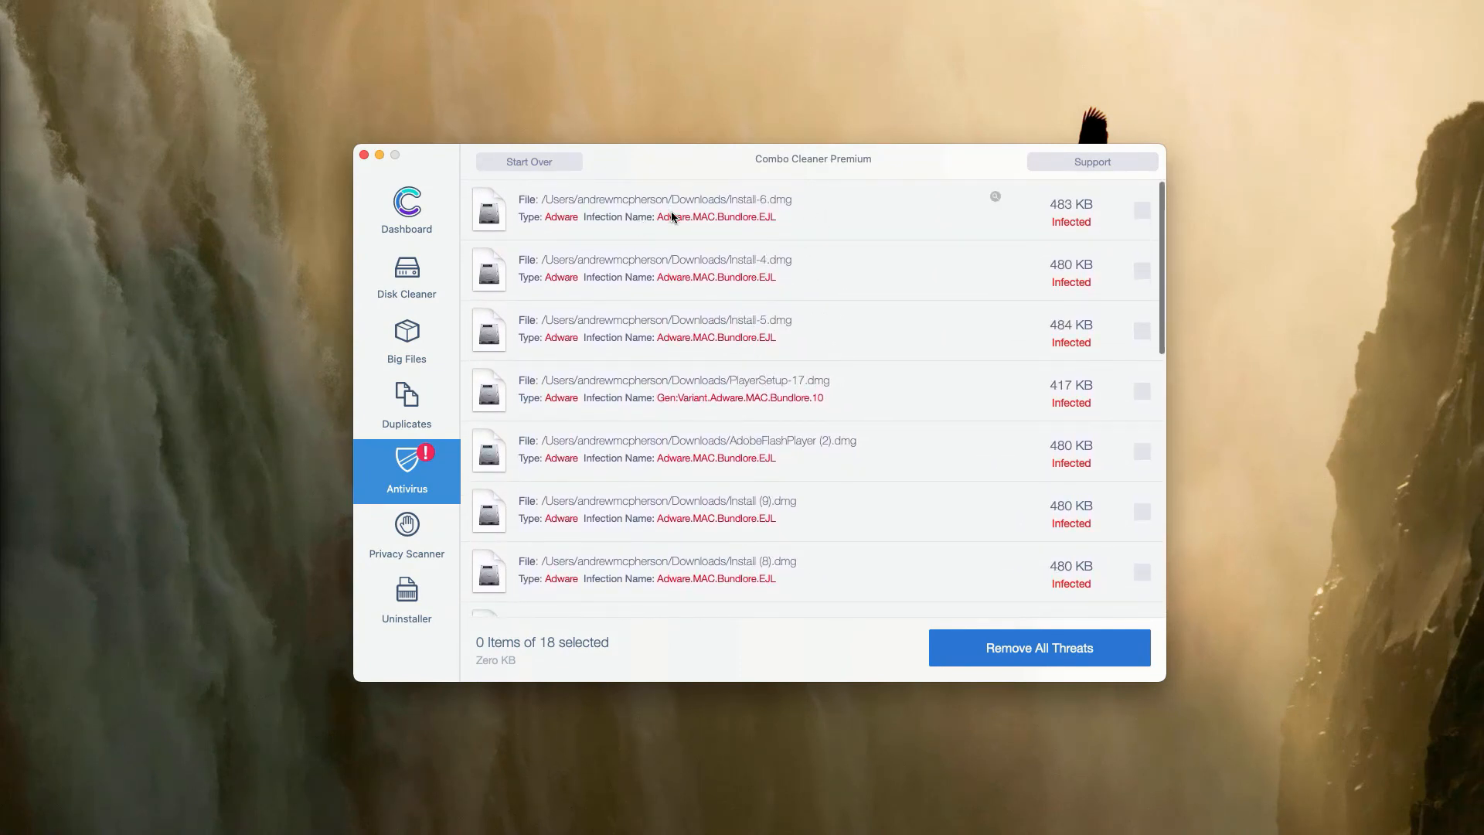
pyautogui.moveTo(848, 209)
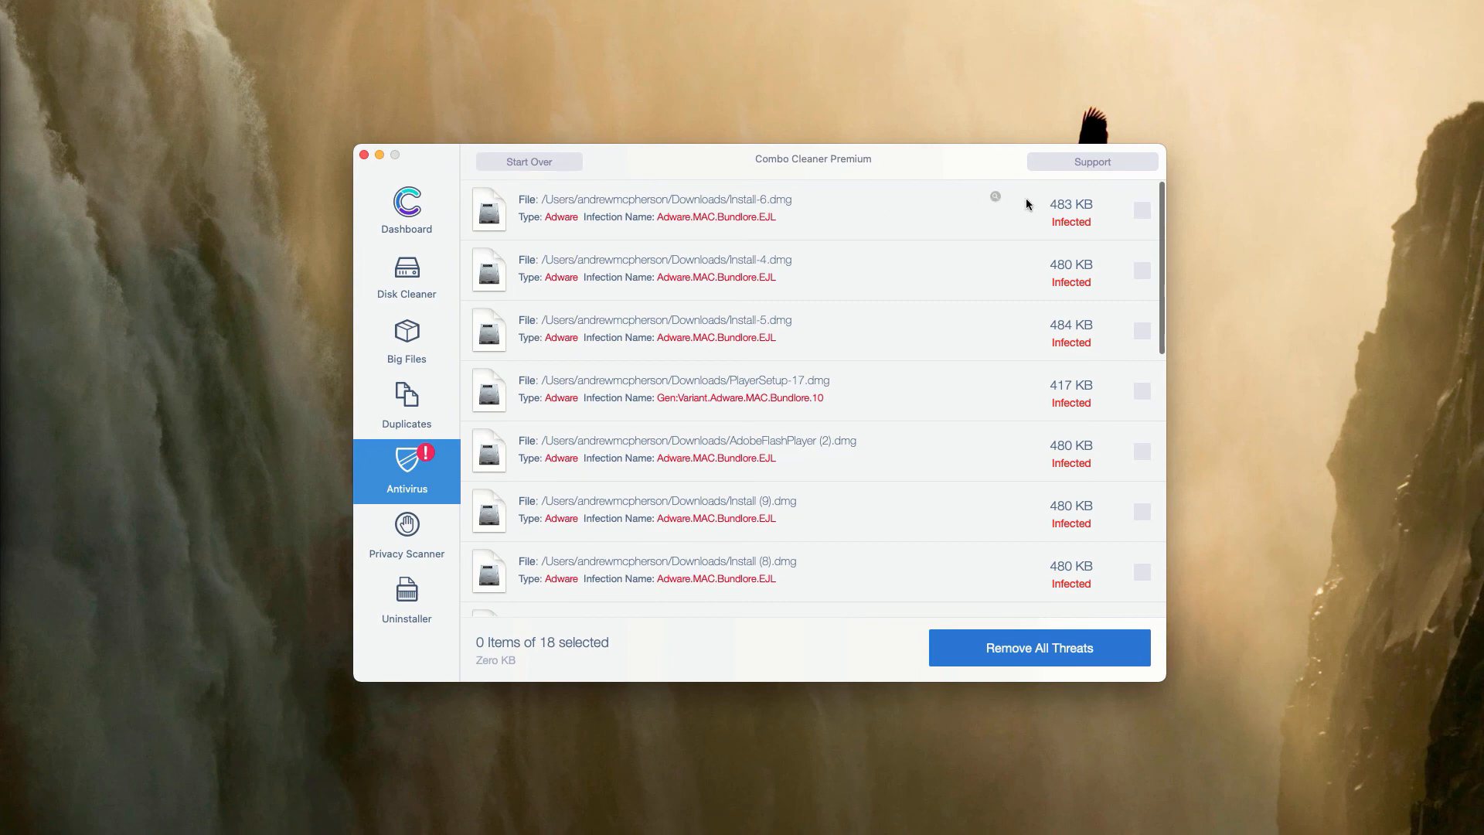
pyautogui.moveTo(995, 201)
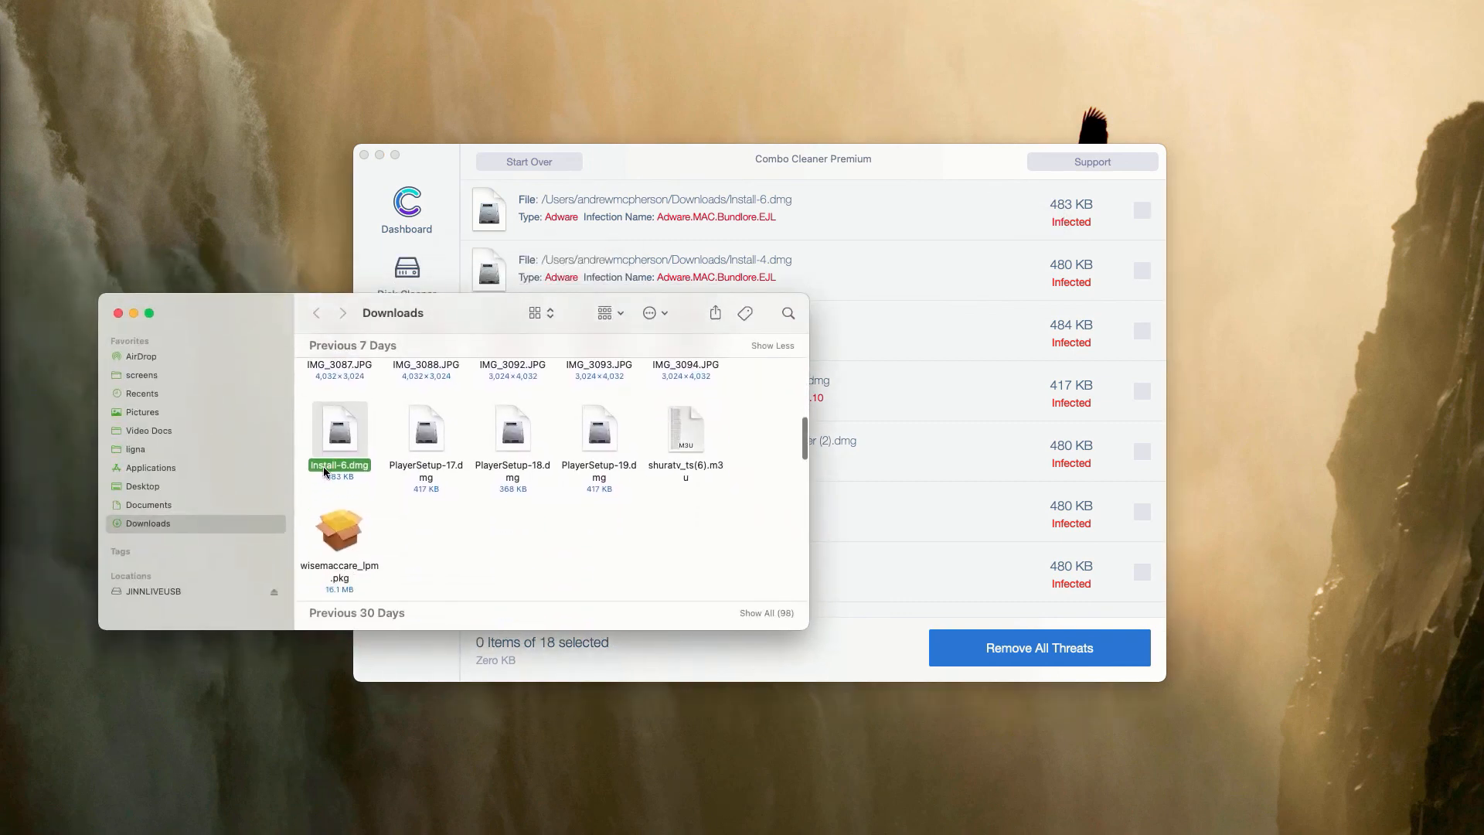
# Show the context menu for the infected Install-6.dmg in Downloads.
pyautogui.rightClick(338, 431)
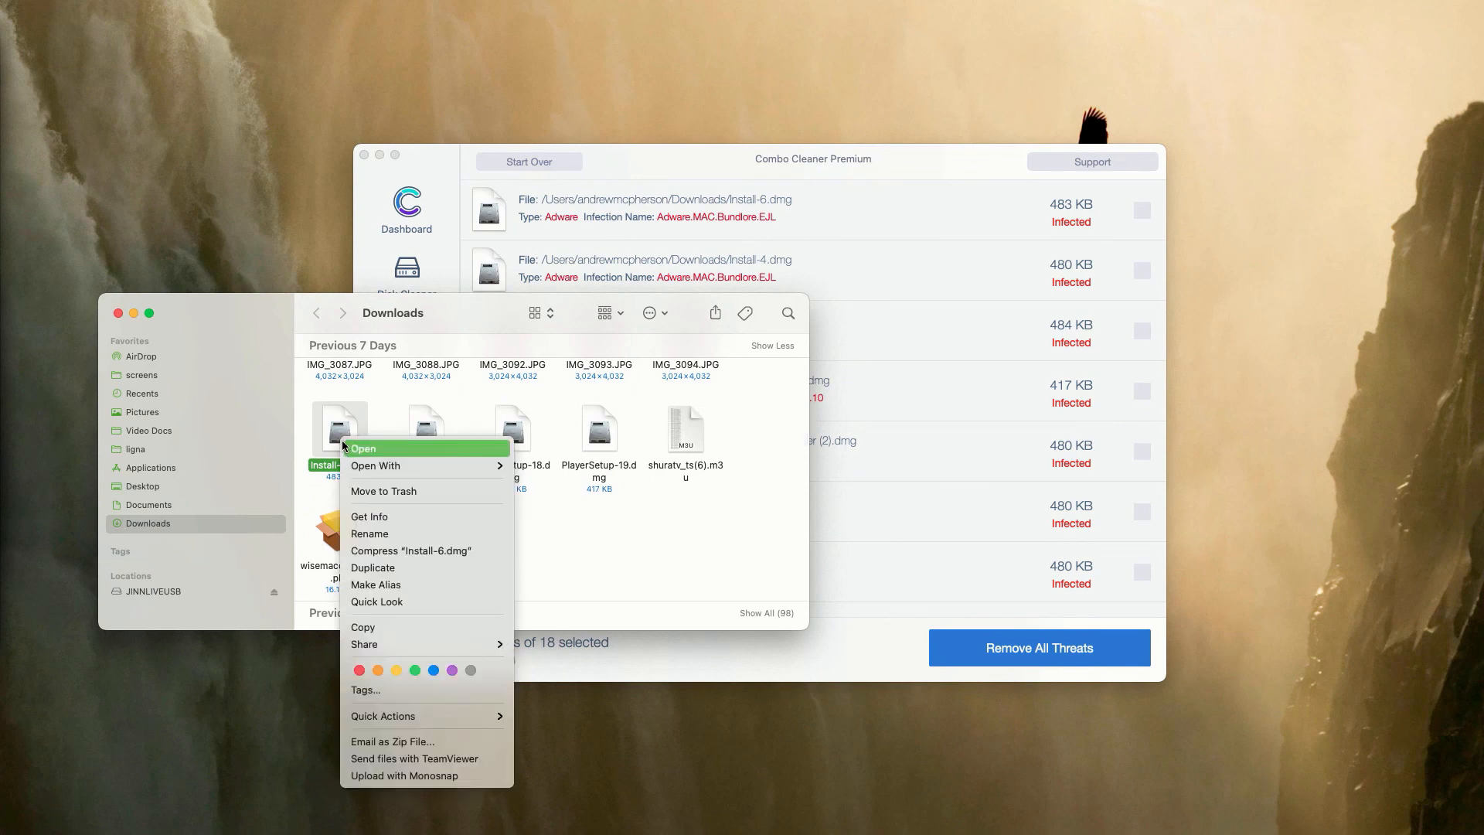